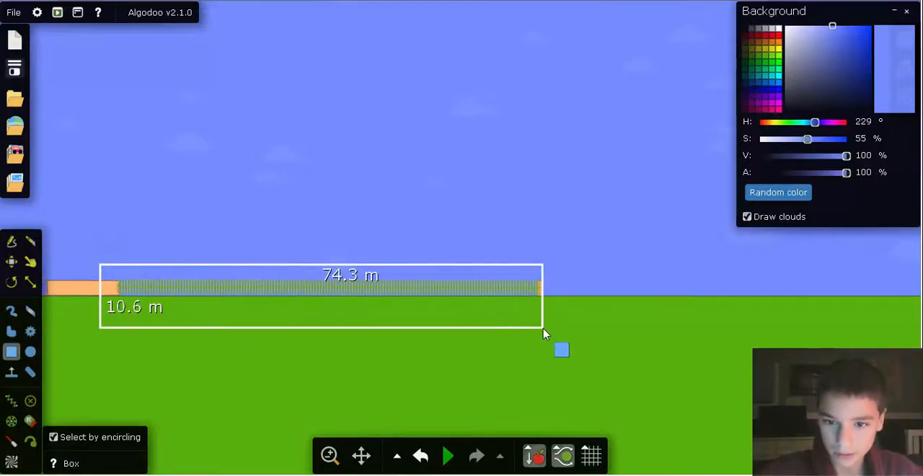
Step: Colour the launcher springs and base box black, then dismiss the Save and share dialog
right_click(321, 292)
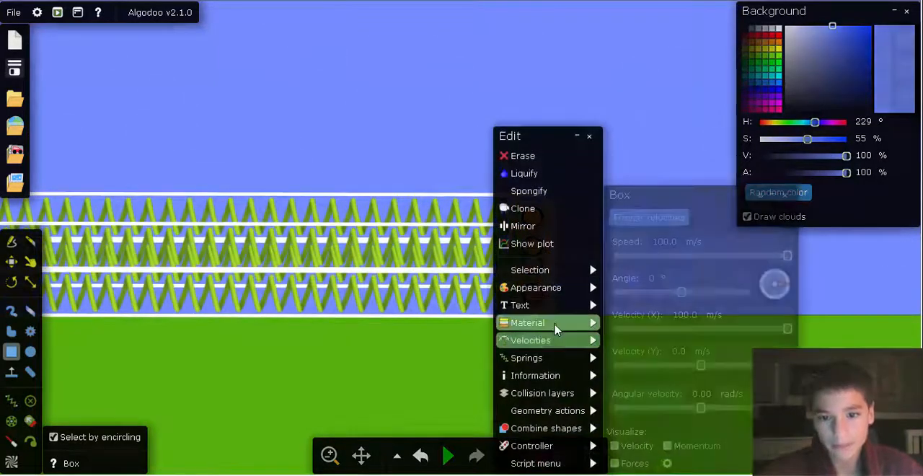
click(536, 287)
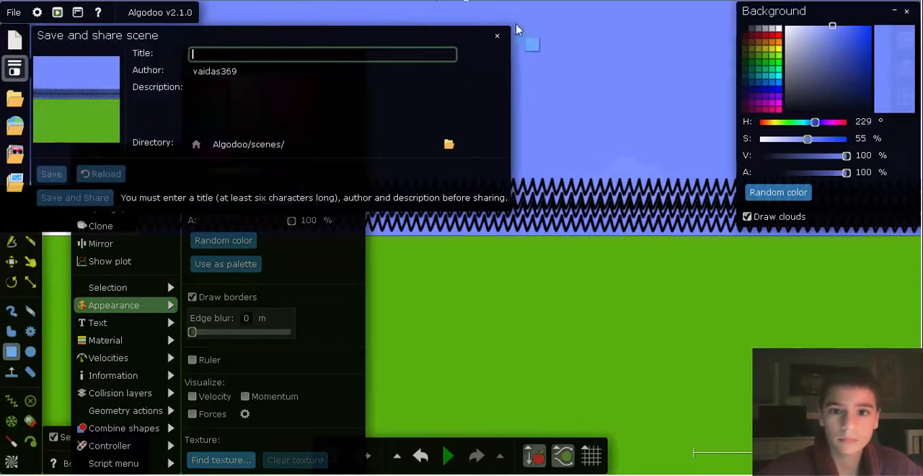
click(497, 36)
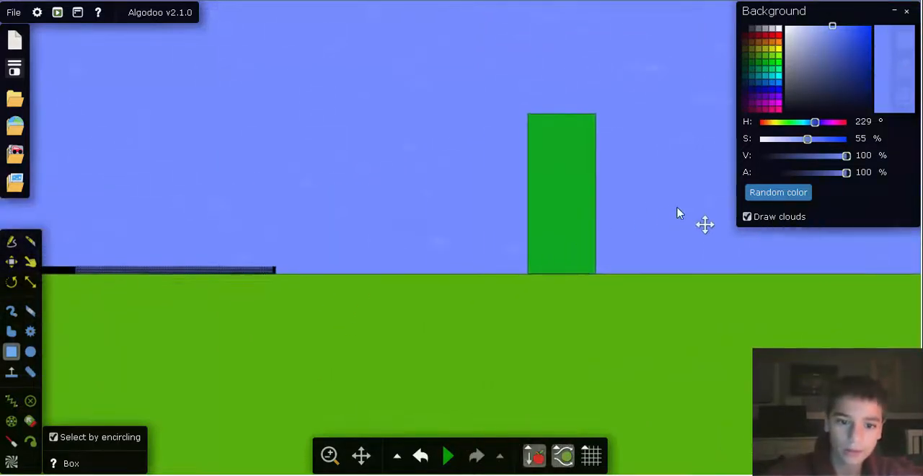
Step: Drag the five springs' Damping slider to 1.00 and adjust their stiffness
click(450, 455)
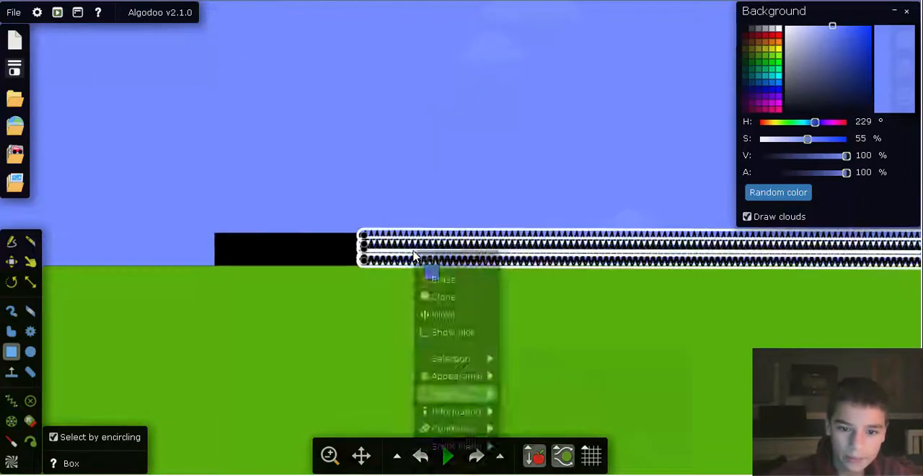
click(447, 393)
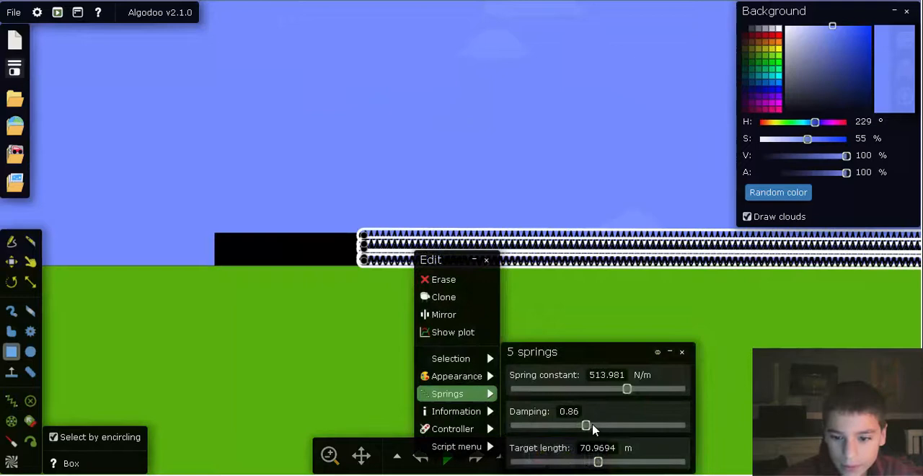
drag(585, 425, 598, 425)
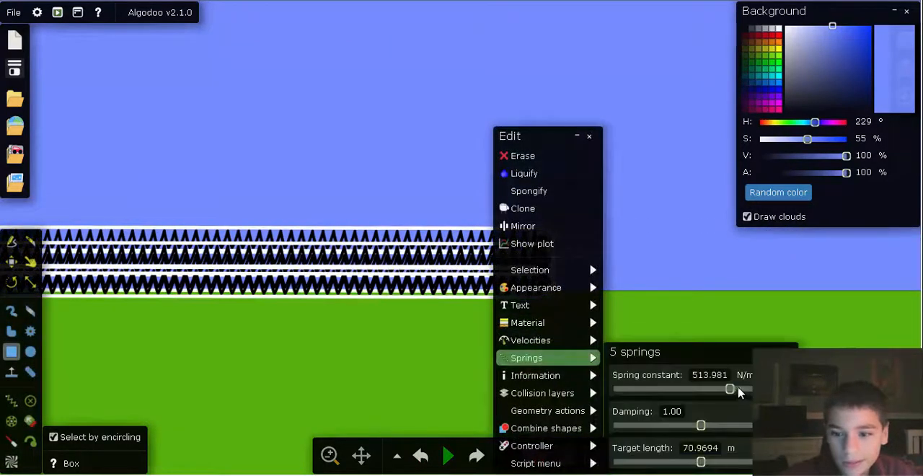
drag(700, 425, 729, 425)
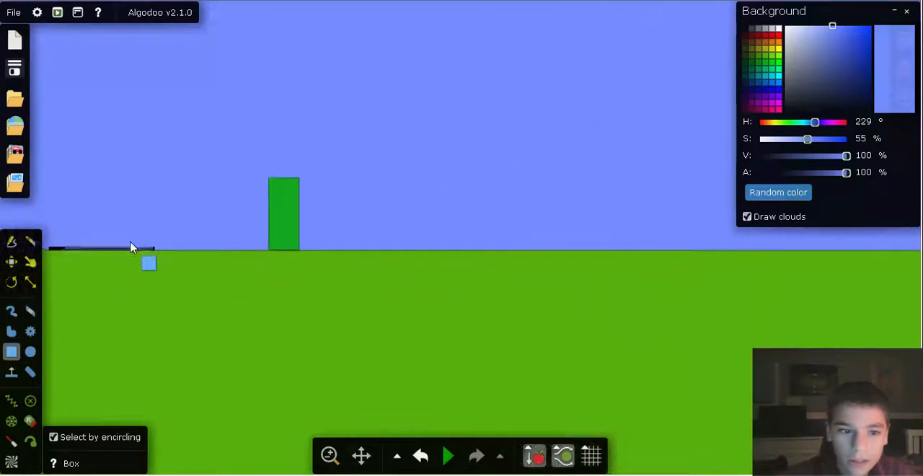
Step: Select the launcher springs and push their Damping slider to its 2.00 maximum
click(450, 453)
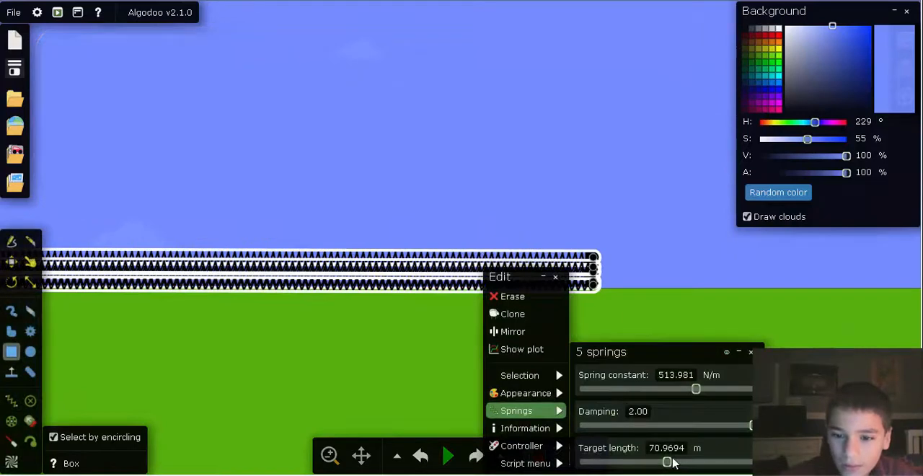
drag(696, 388, 680, 389)
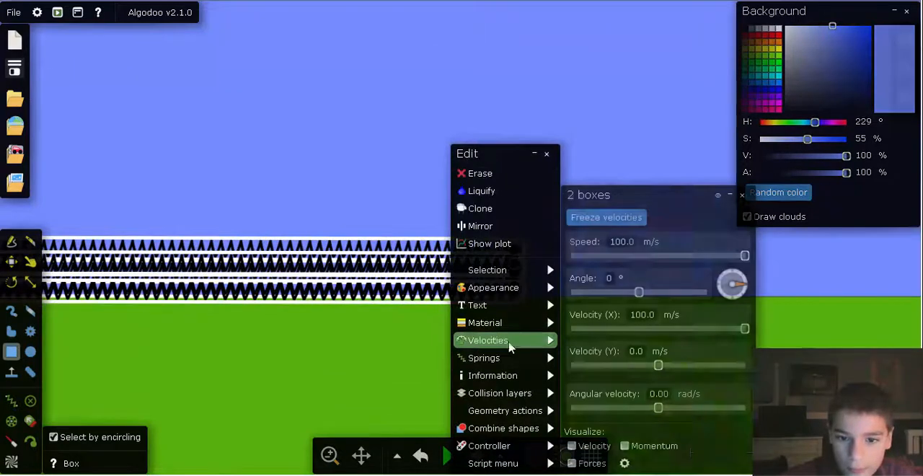
Step: Set both boxes' Speed and Velocity (X) to 100 m/s at 0°
click(484, 358)
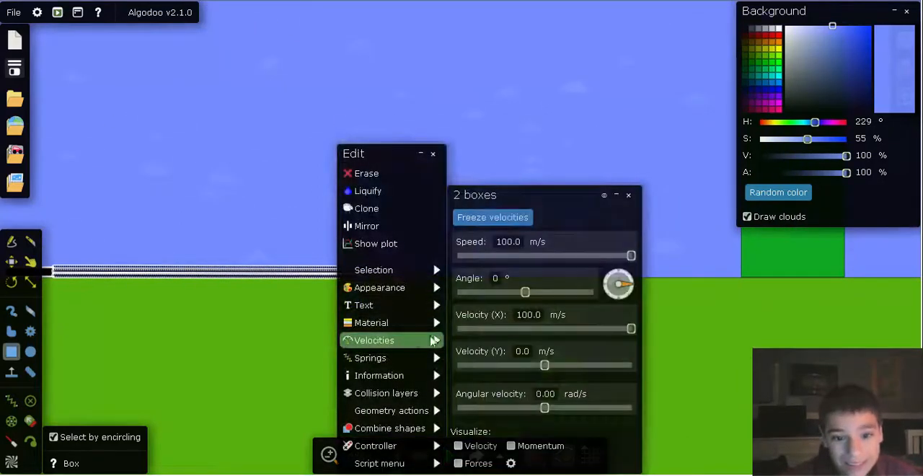
click(370, 358)
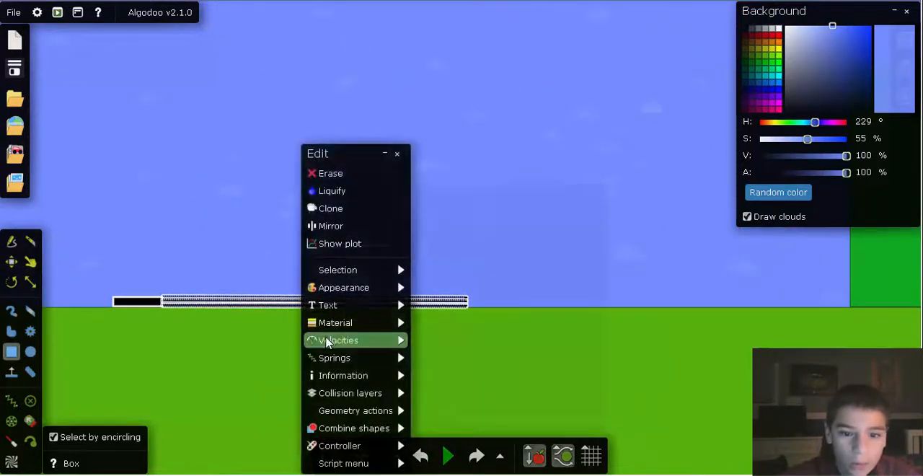
click(335, 358)
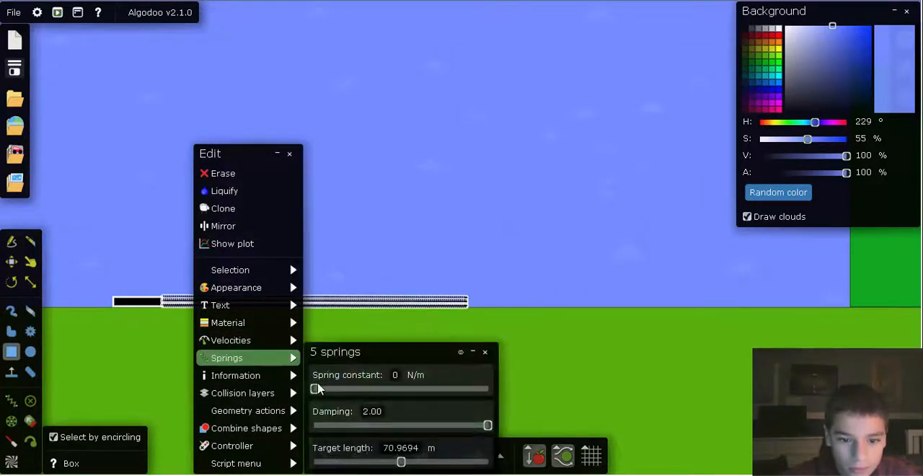
Step: Drop the springs' spring constant to zero, then raise it to 3.3 N/m
drag(314, 389, 321, 389)
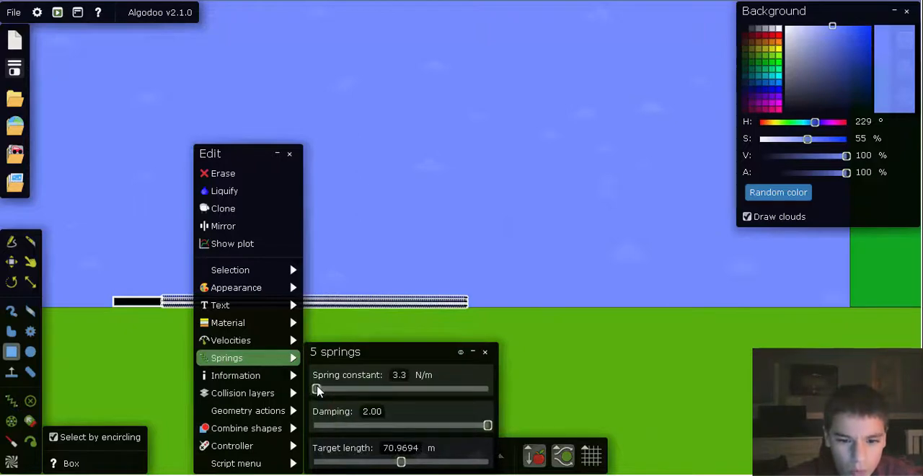
drag(317, 389, 313, 389)
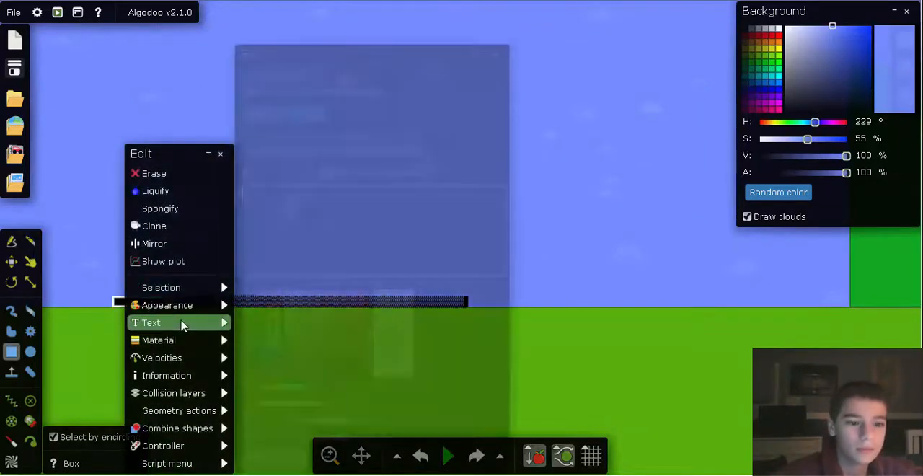
mouse_move(191, 288)
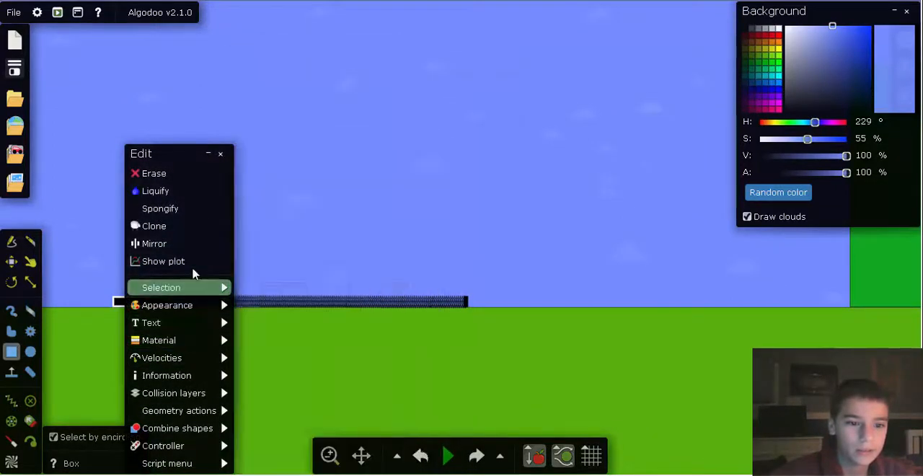
Step: Show a plot of the box's Speed against Time and play the simulation
click(163, 261)
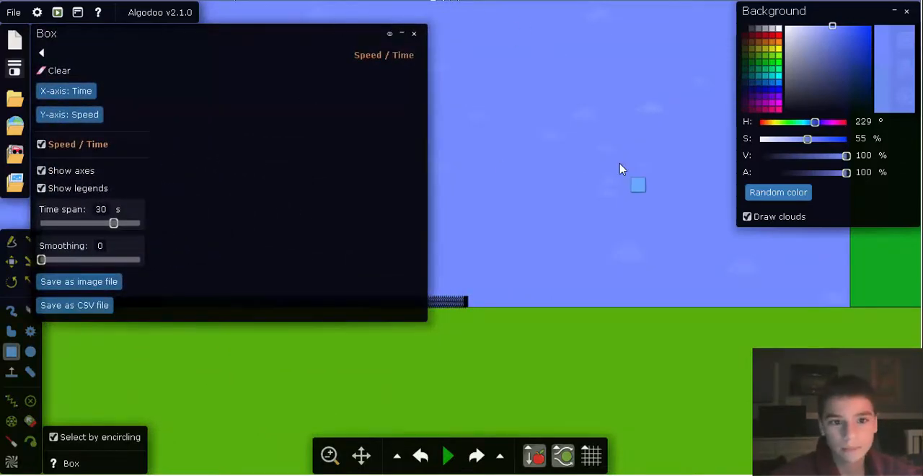
click(449, 455)
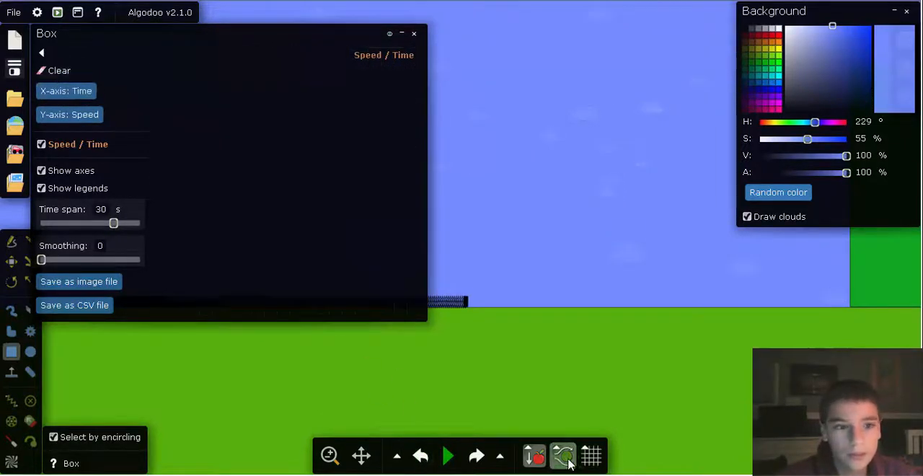
click(450, 453)
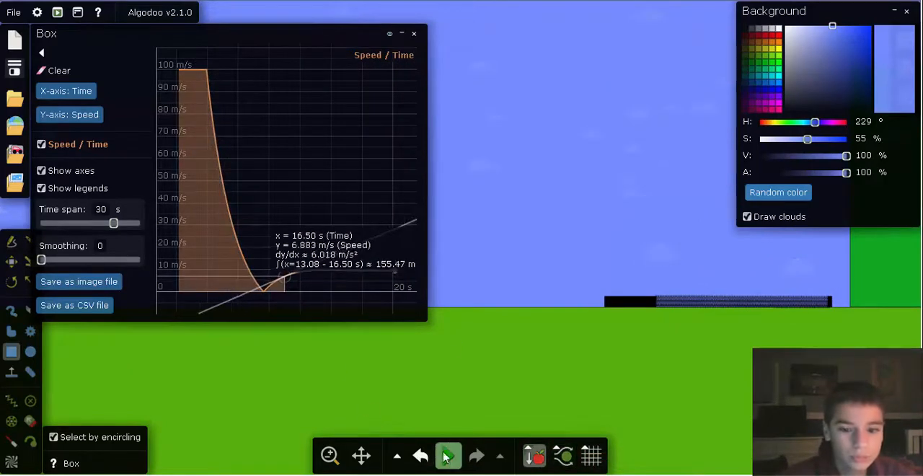
click(448, 455)
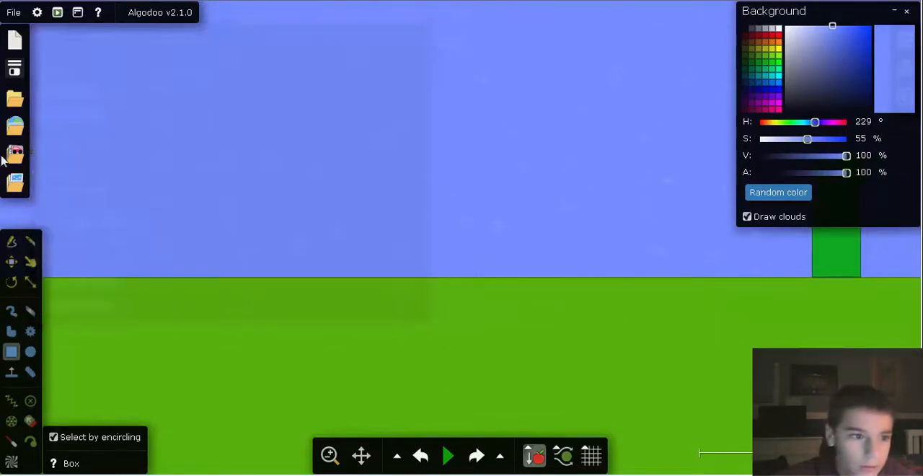
Step: Open the Components library from the left toolbar and pick a ready-made component
click(15, 152)
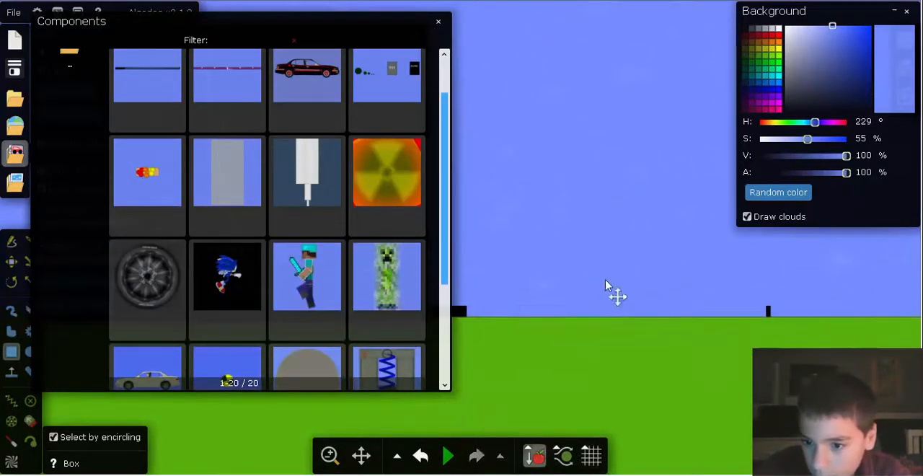
click(448, 455)
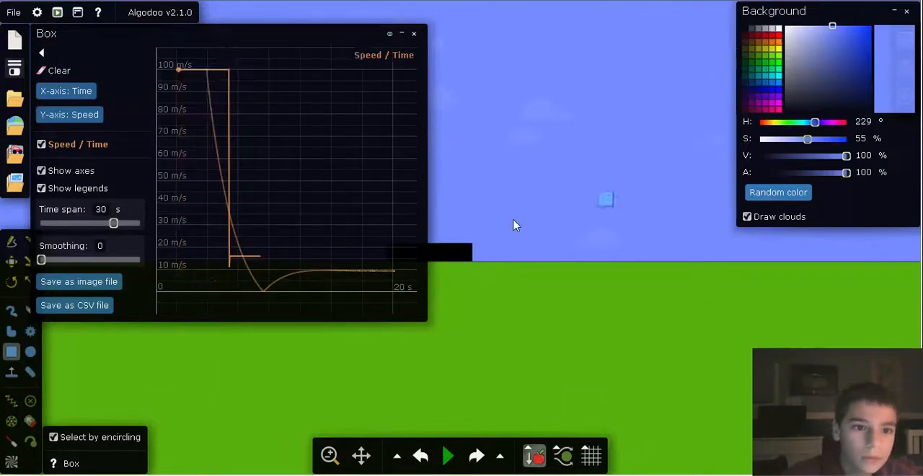
click(448, 455)
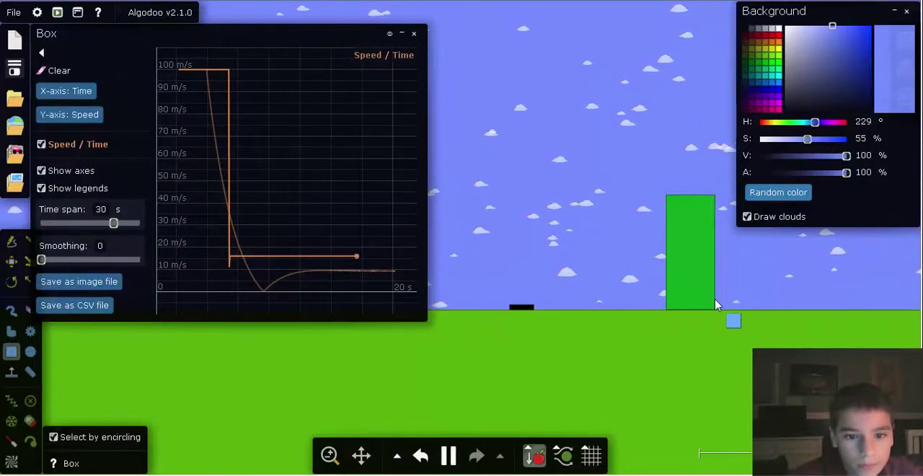
click(450, 454)
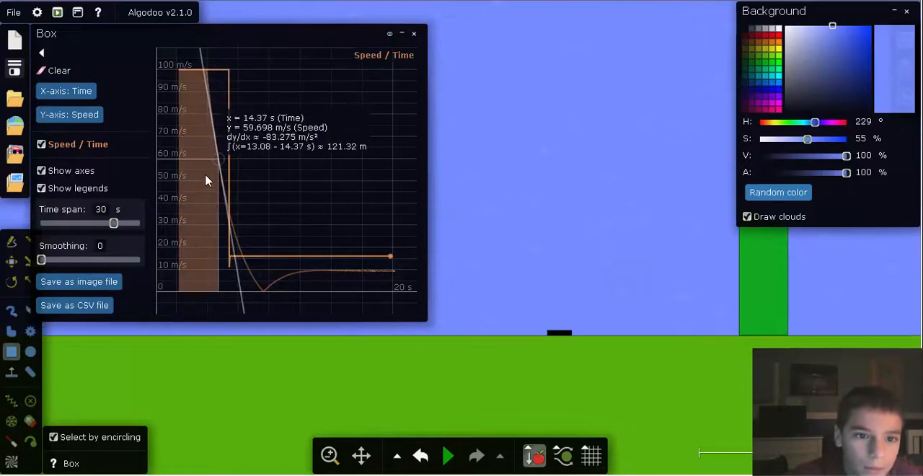
mouse_move(238, 245)
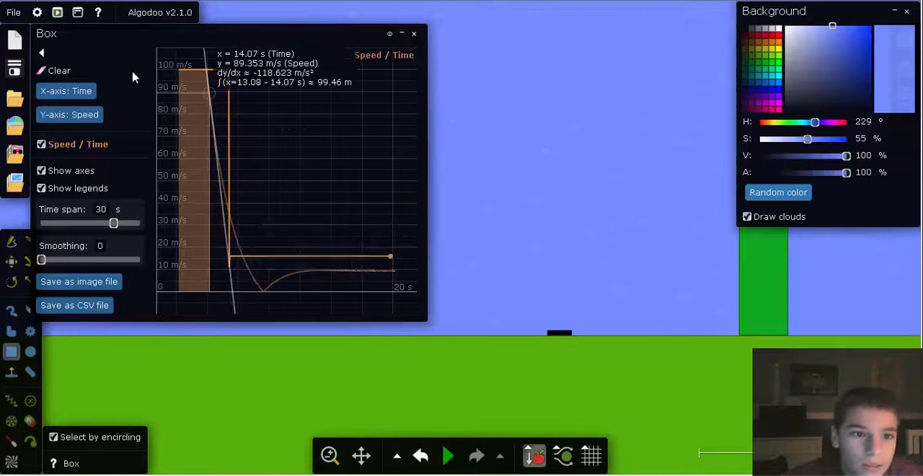
mouse_move(210, 72)
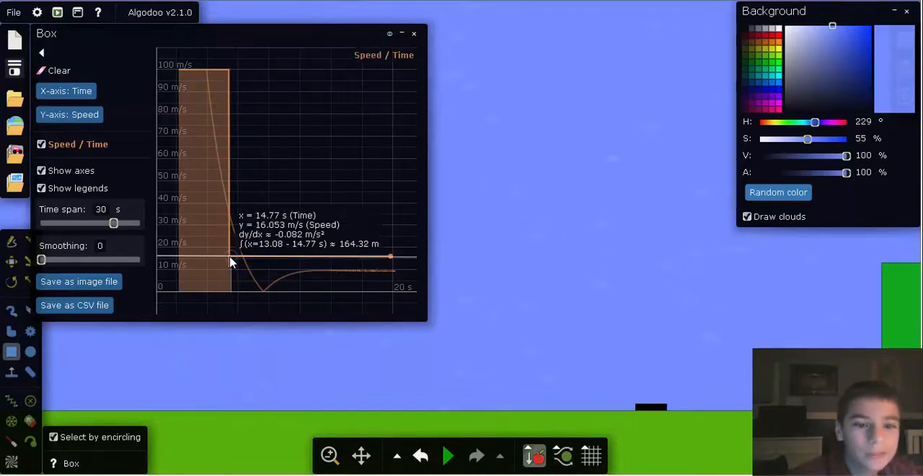
mouse_move(286, 177)
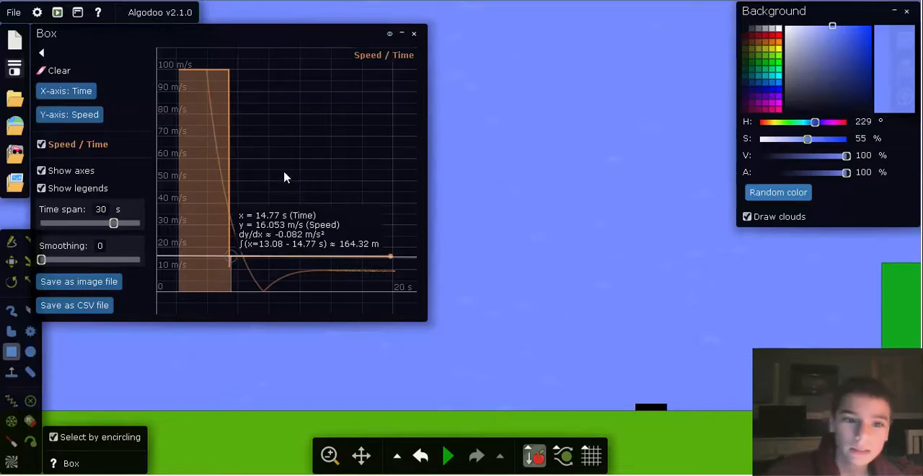
mouse_move(276, 225)
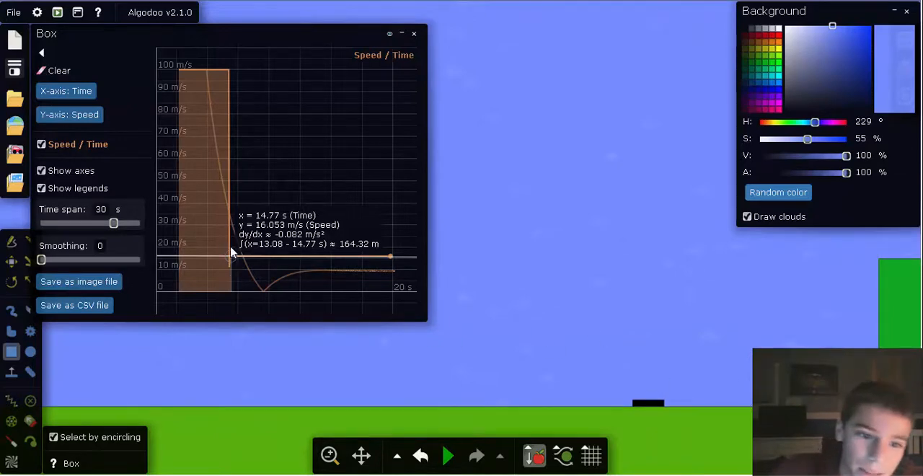
mouse_move(254, 263)
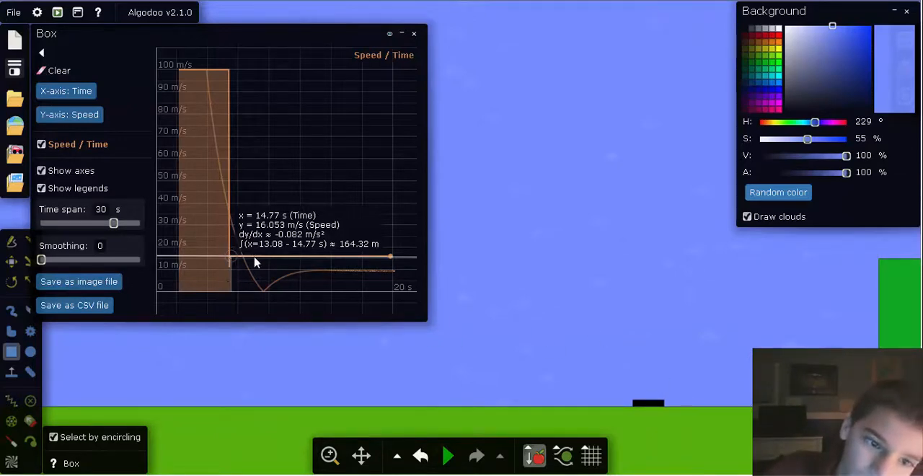
mouse_move(422, 389)
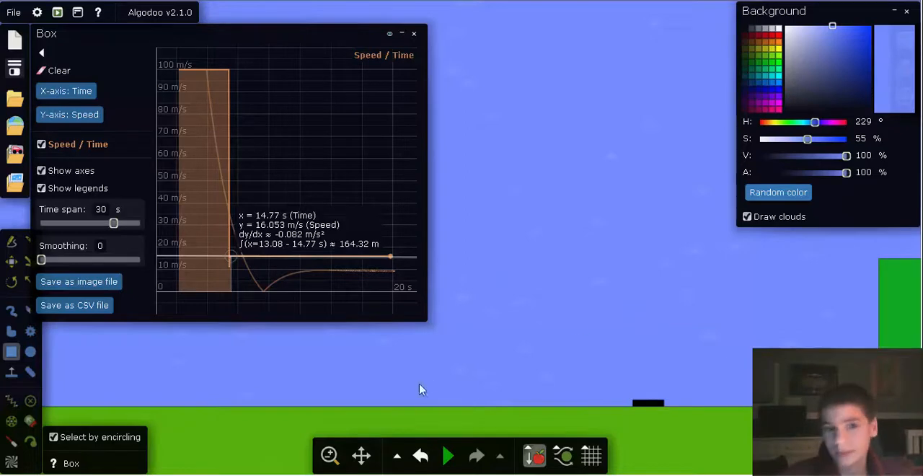
Step: Close the speed plot, play and pause the launch, then rewind with Undo
click(419, 33)
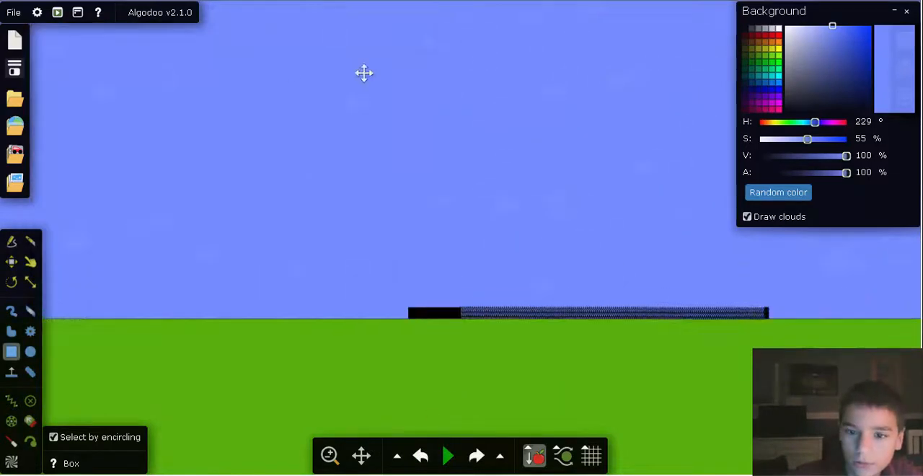
click(450, 455)
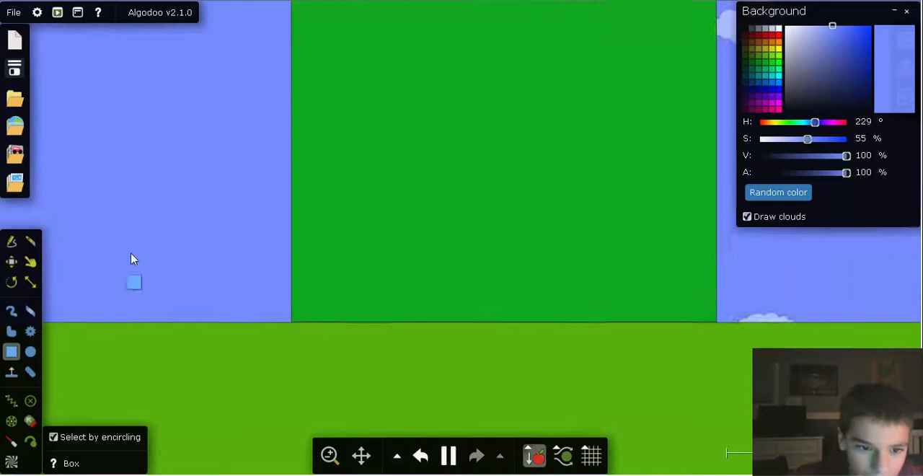
click(452, 455)
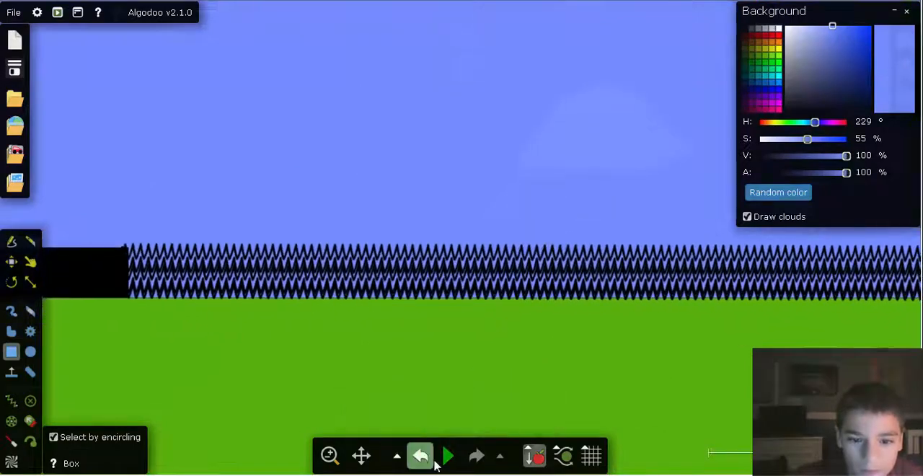
click(448, 455)
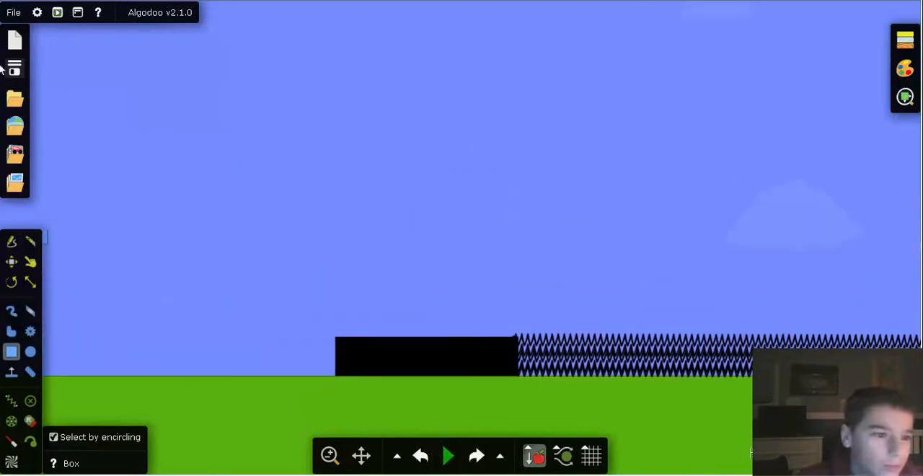
Step: Draw a stick figure and two tall purple rectangles on the black base
click(449, 455)
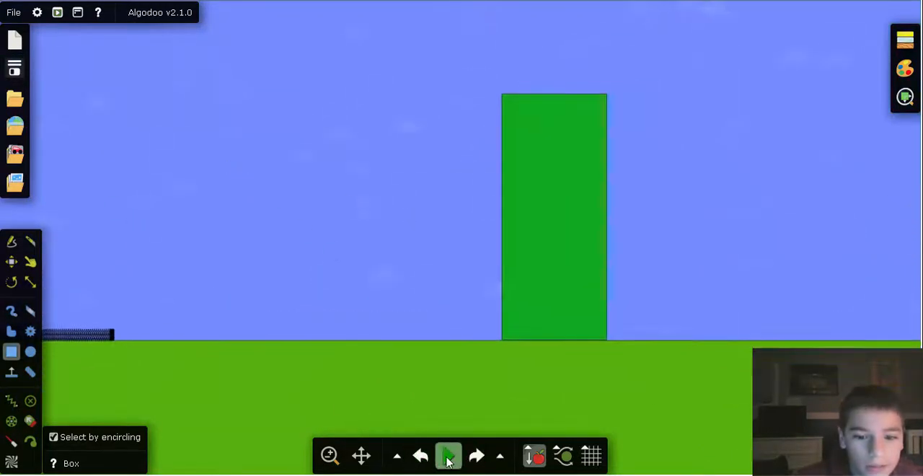
click(15, 153)
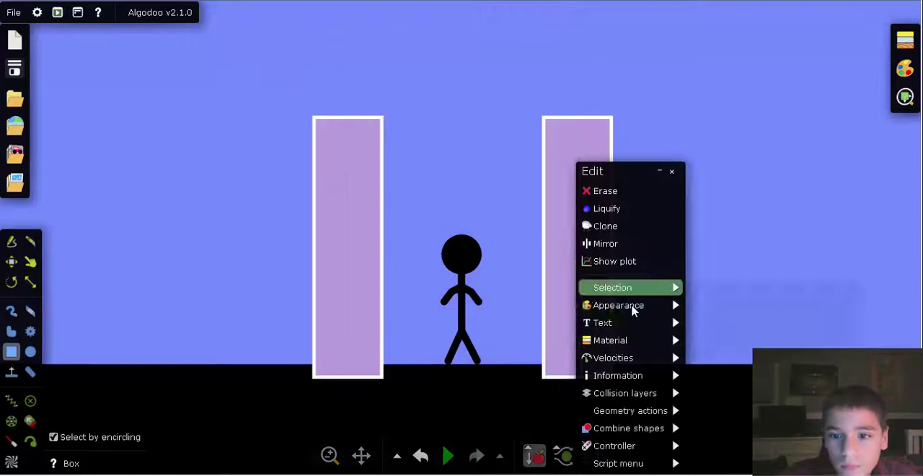
Step: Colour the two chamber walls black and apply Geometry actions to both boxes
click(618, 305)
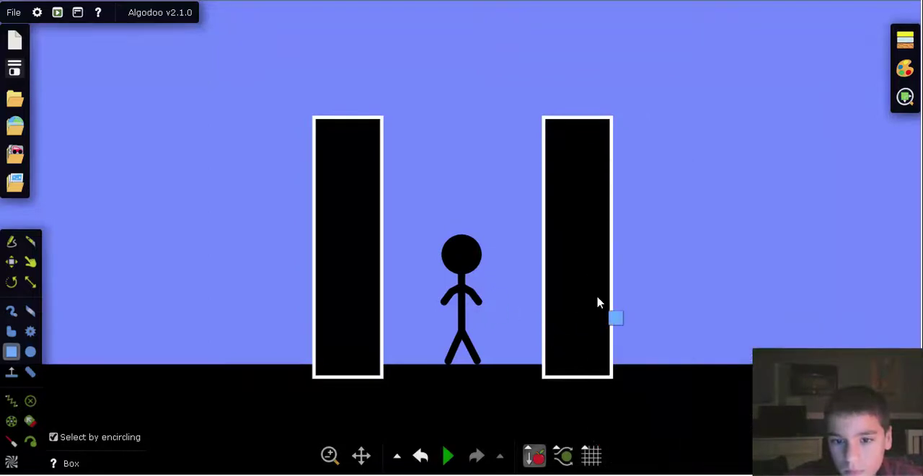
right_click(599, 301)
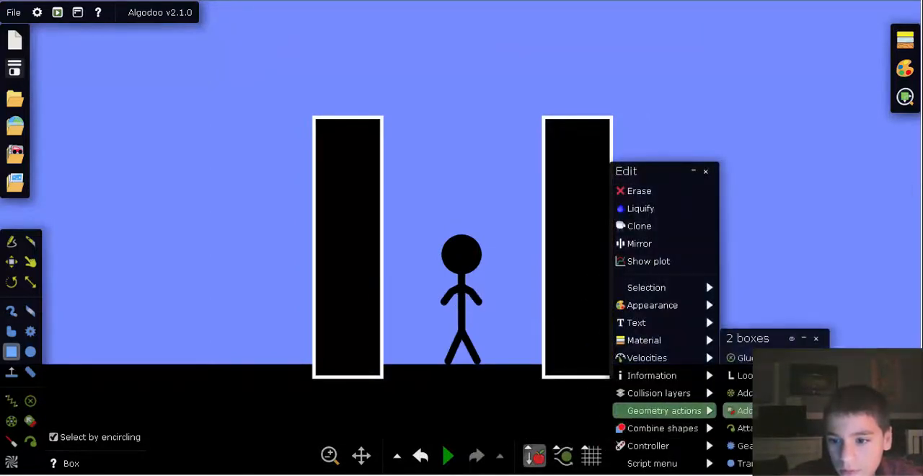
click(647, 358)
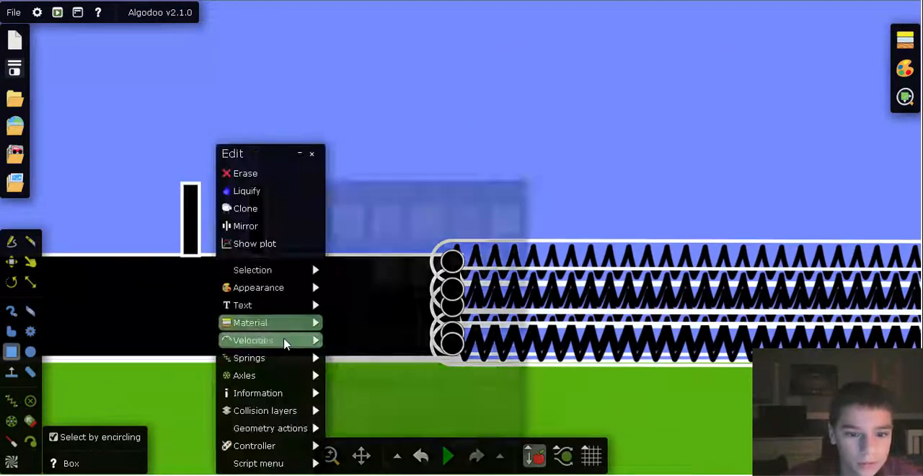
Step: Fixate the left and right chamber walls to the black launcher base
click(253, 339)
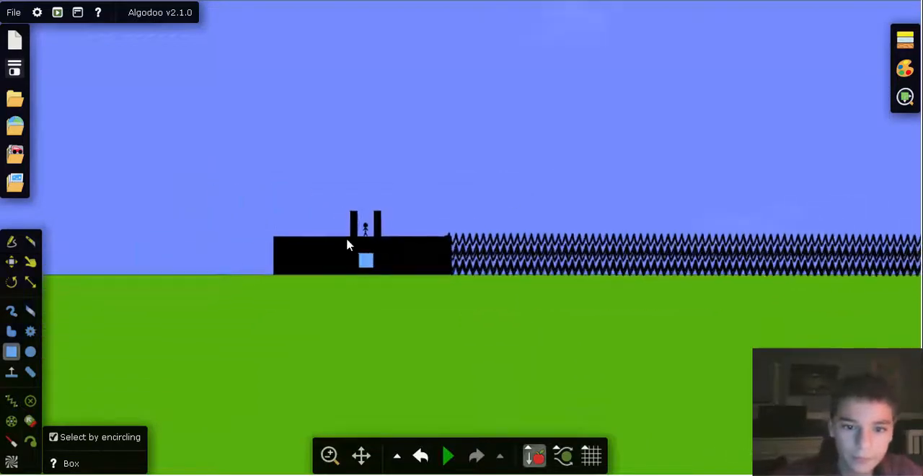
click(450, 455)
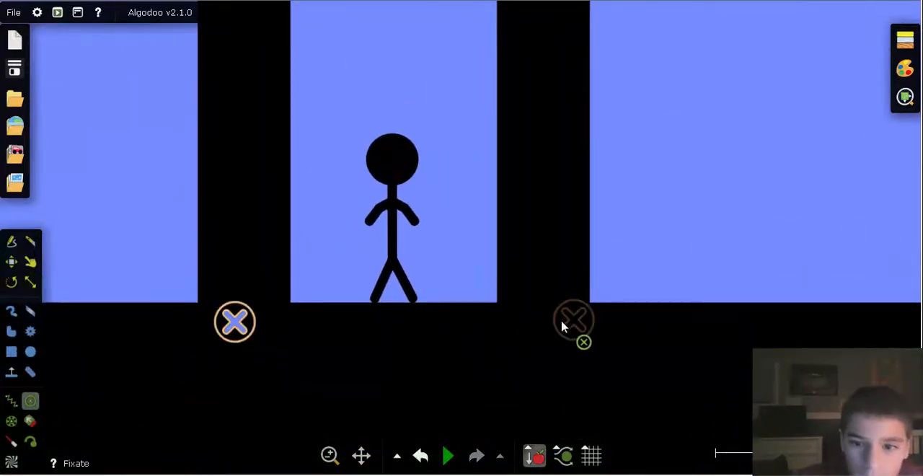
click(450, 453)
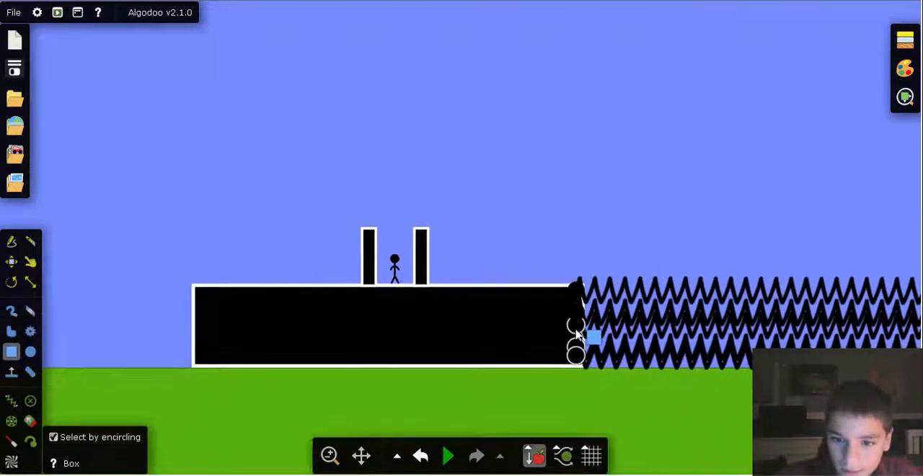
Step: Add a pale green slab, then run the simulation to launch the chamber-topped base
drag(591, 336, 496, 372)
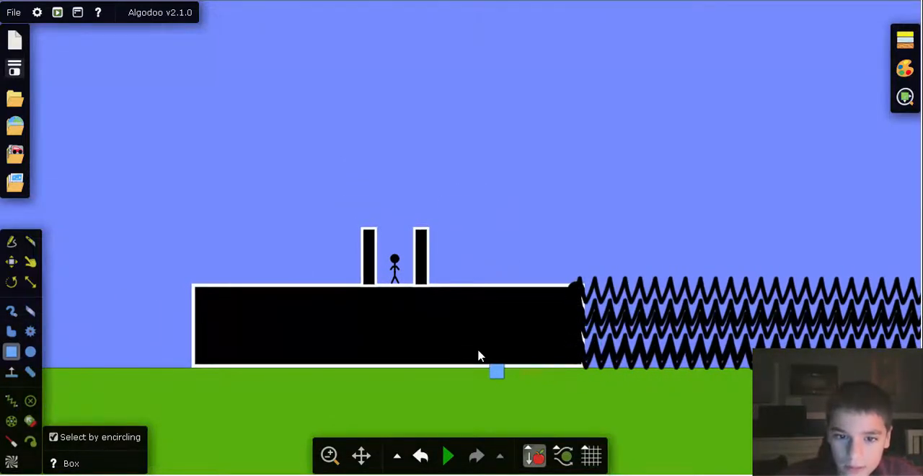
right_click(479, 355)
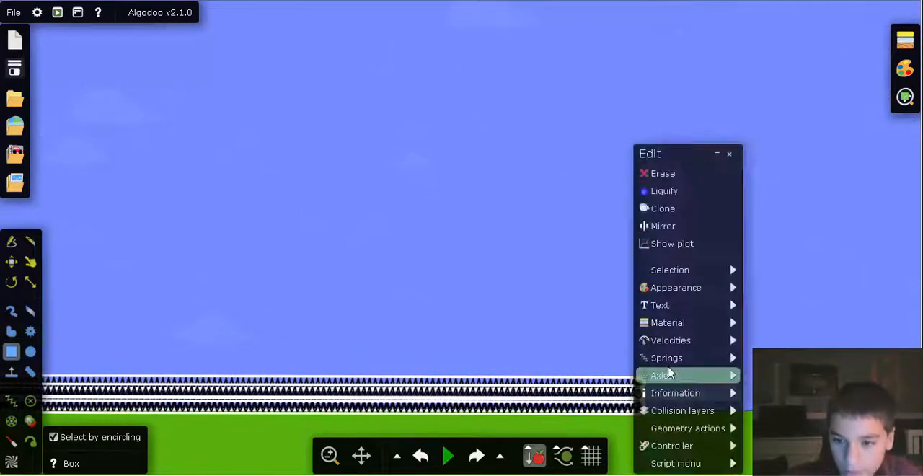
click(670, 340)
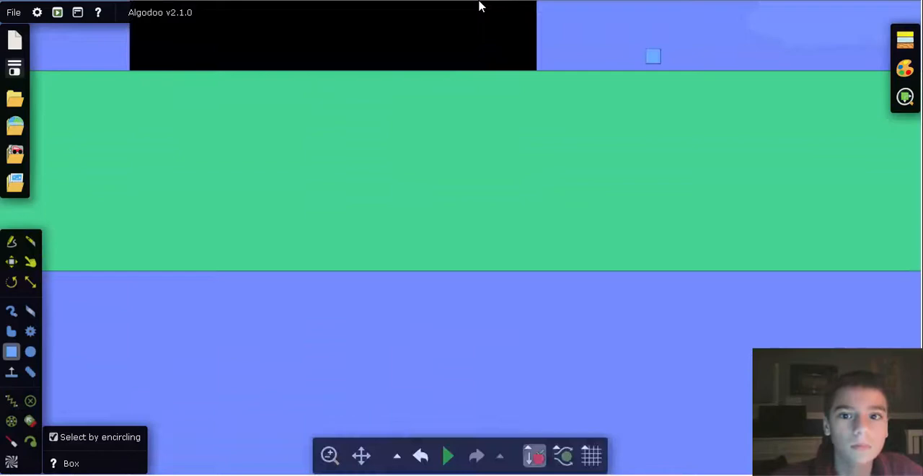
click(451, 455)
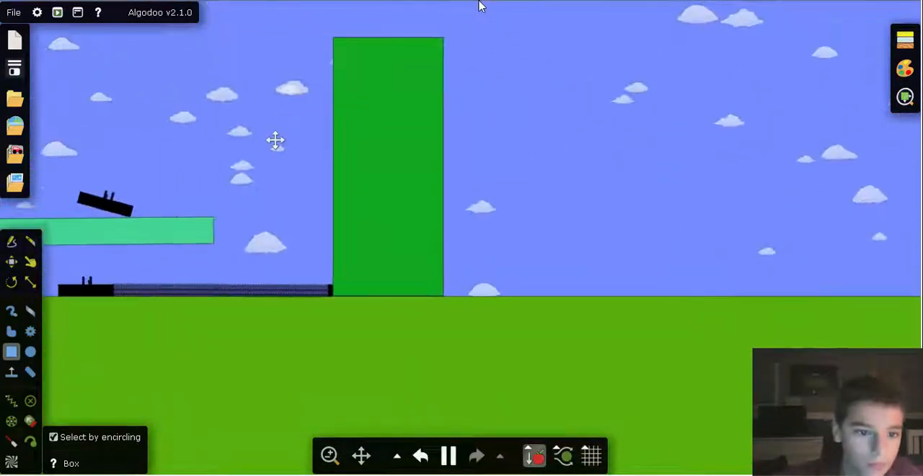